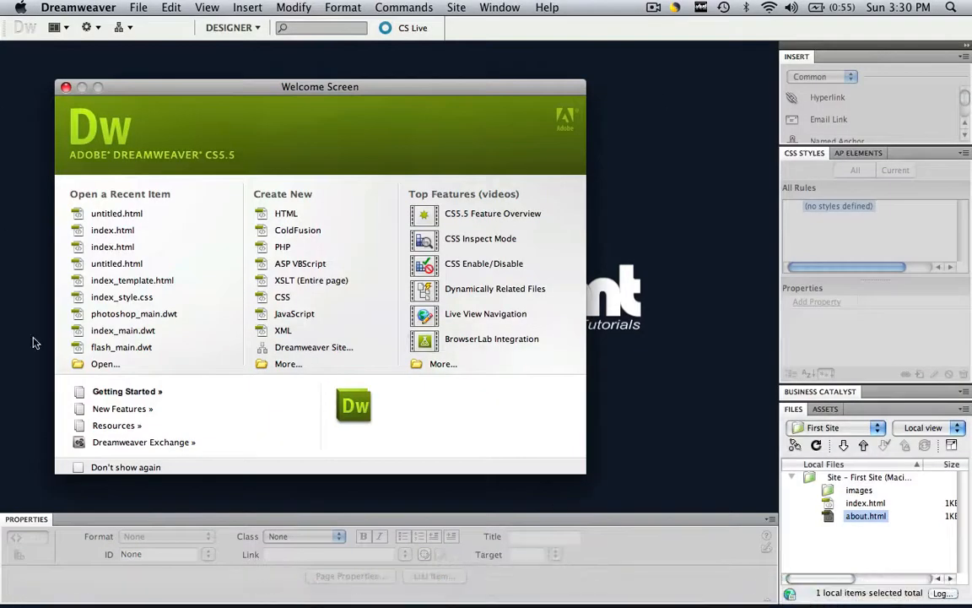
{"action": "mouse_move", "coordinate": [286, 212]}
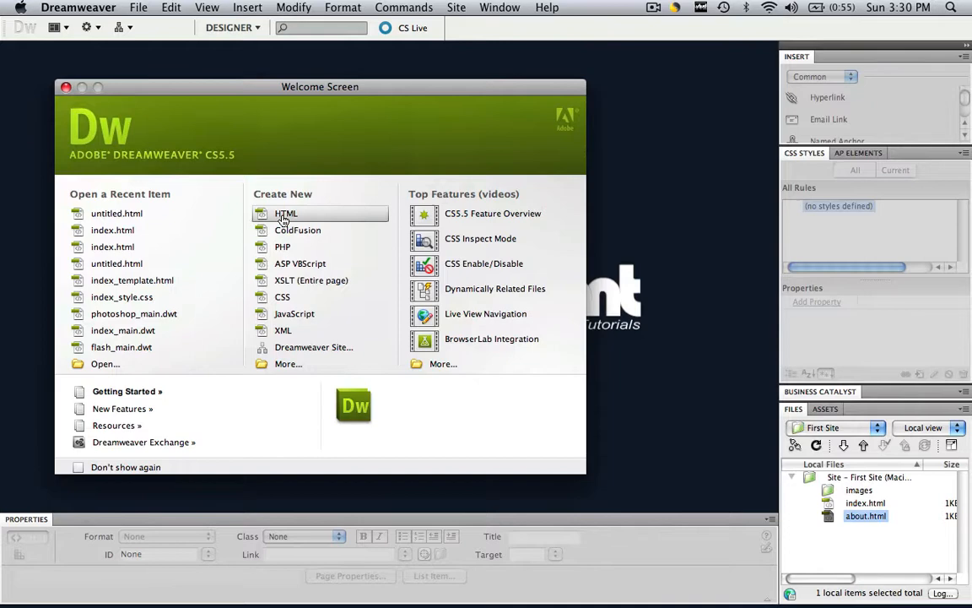
Create a new blank HTML document from the Welcome Screen.
{"action": "left_click", "coordinate": [287, 212]}
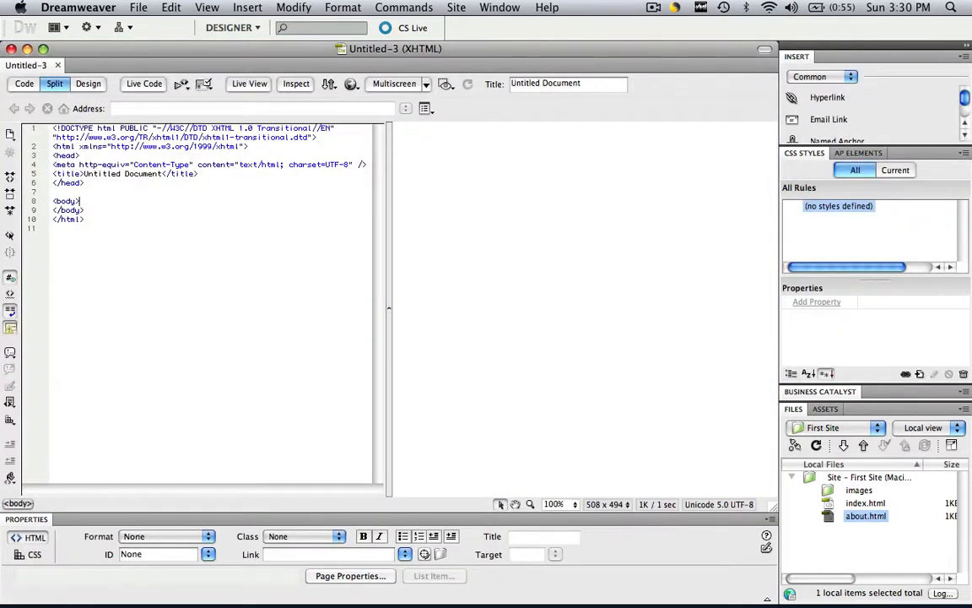
Enter the text 'Hello World' into the page body in Design view.
{"action": "left_click", "coordinate": [233, 27]}
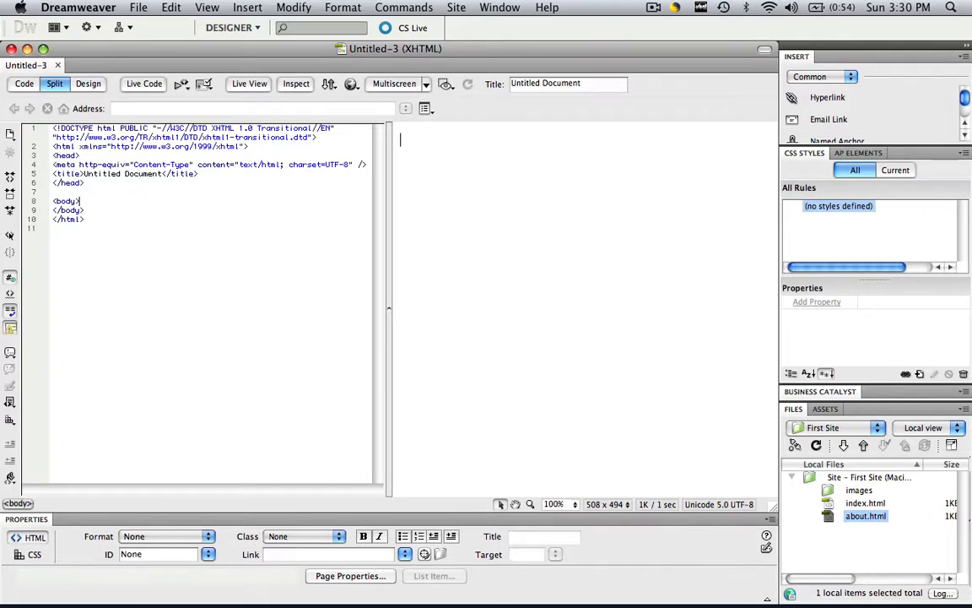
{"action": "type", "text": "He"}
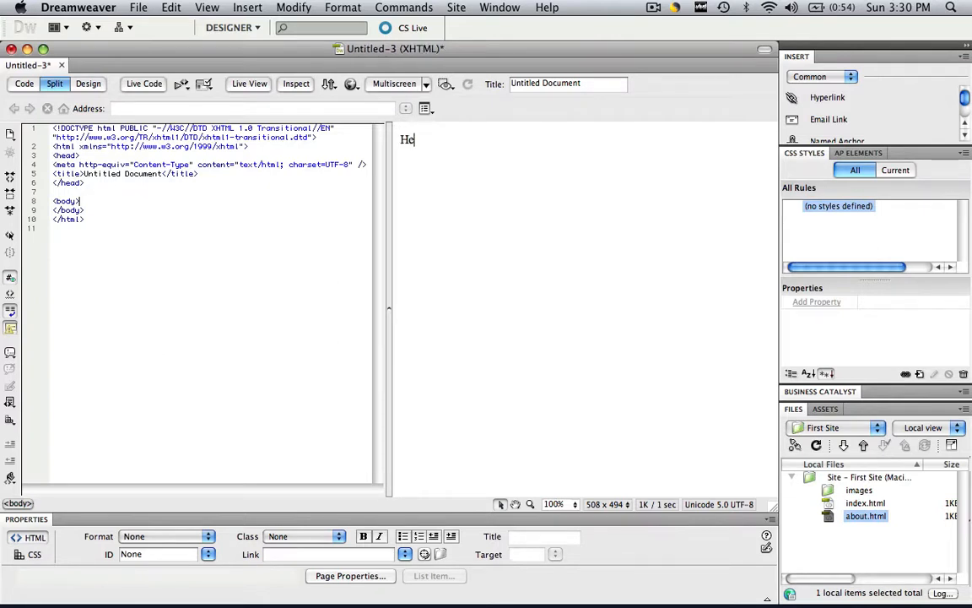
{"action": "type", "text": "llo World"}
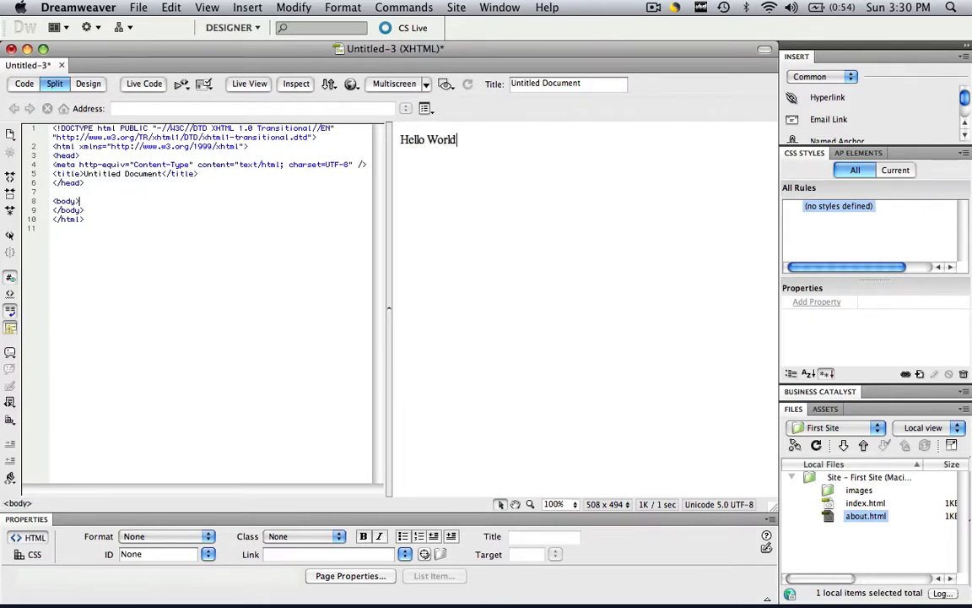
{"action": "type", "text": "Hello World"}
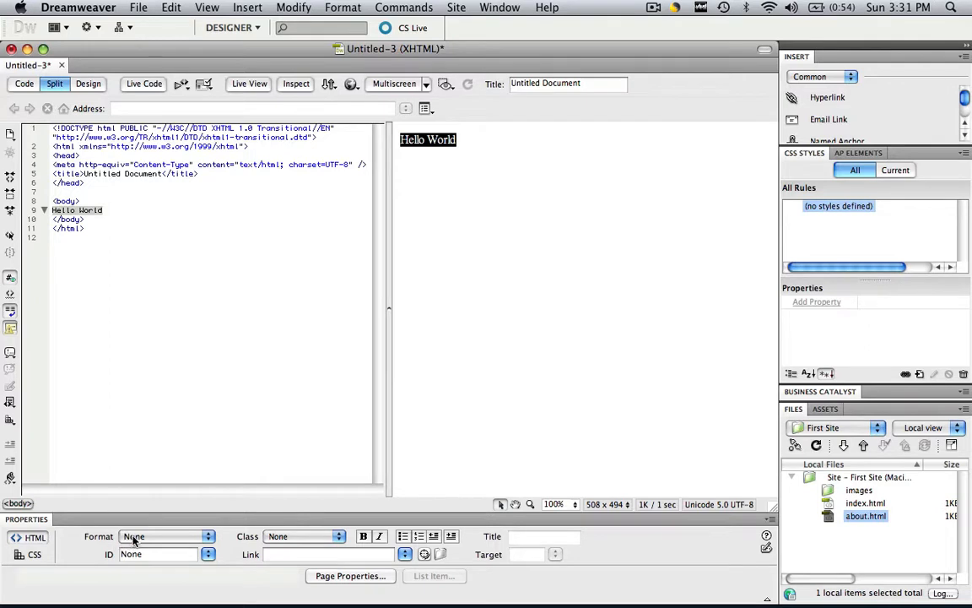
{"action": "left_click", "coordinate": [165, 537]}
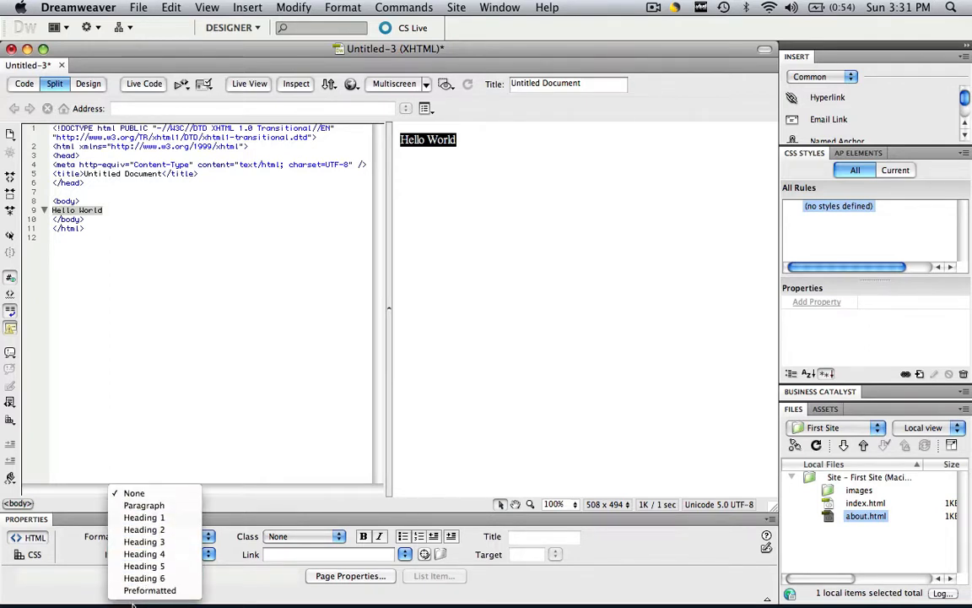
{"action": "left_click", "coordinate": [143, 530]}
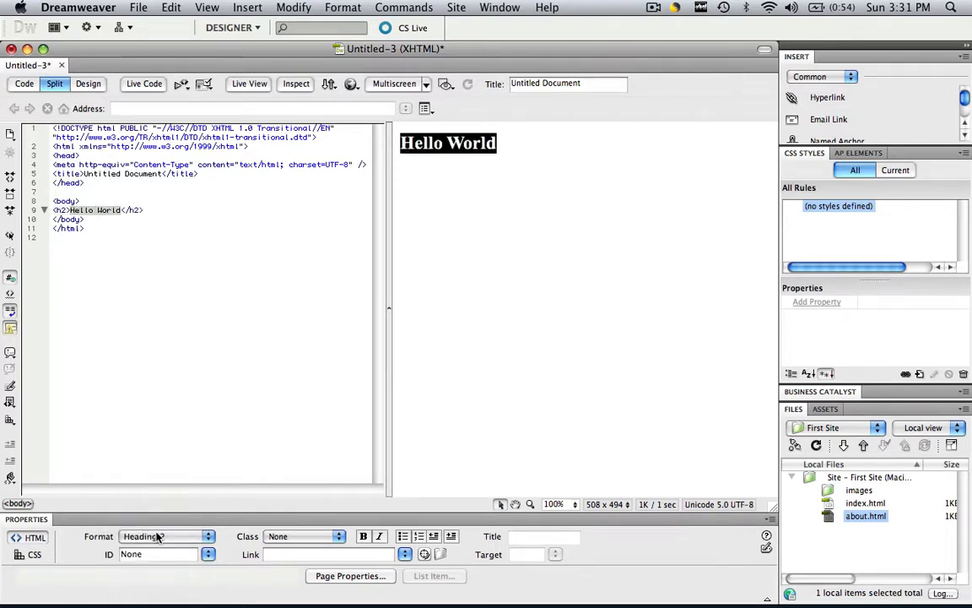
{"action": "left_click", "coordinate": [161, 537]}
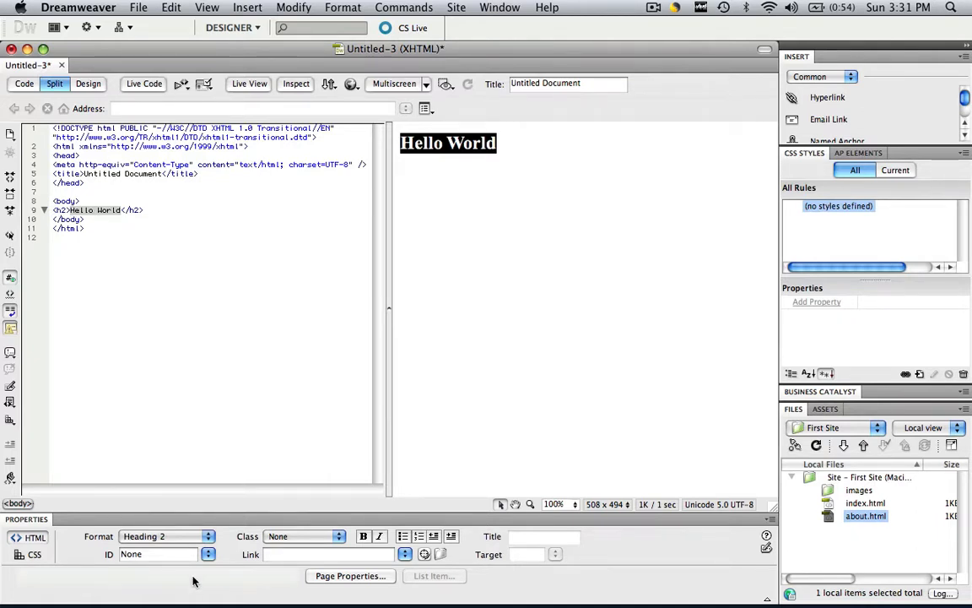
{"action": "left_click", "coordinate": [166, 537]}
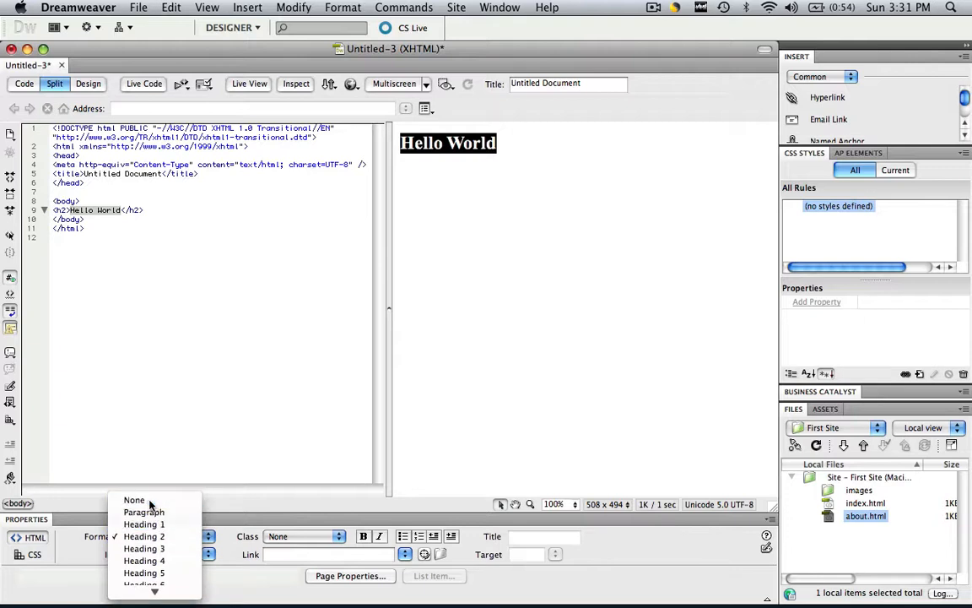
{"action": "left_click", "coordinate": [133, 500]}
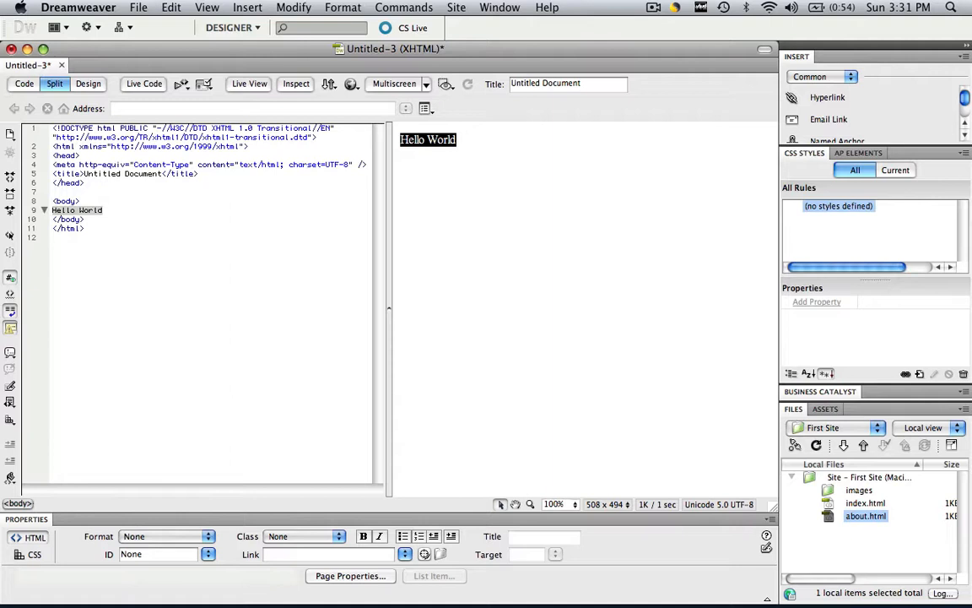
{"action": "mouse_move", "coordinate": [291, 540]}
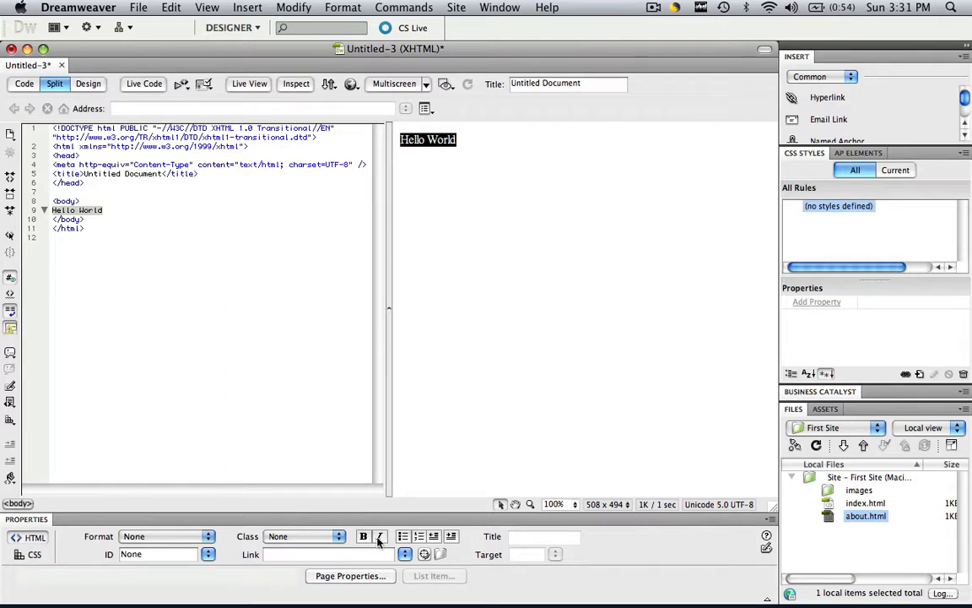
{"action": "mouse_move", "coordinate": [452, 536]}
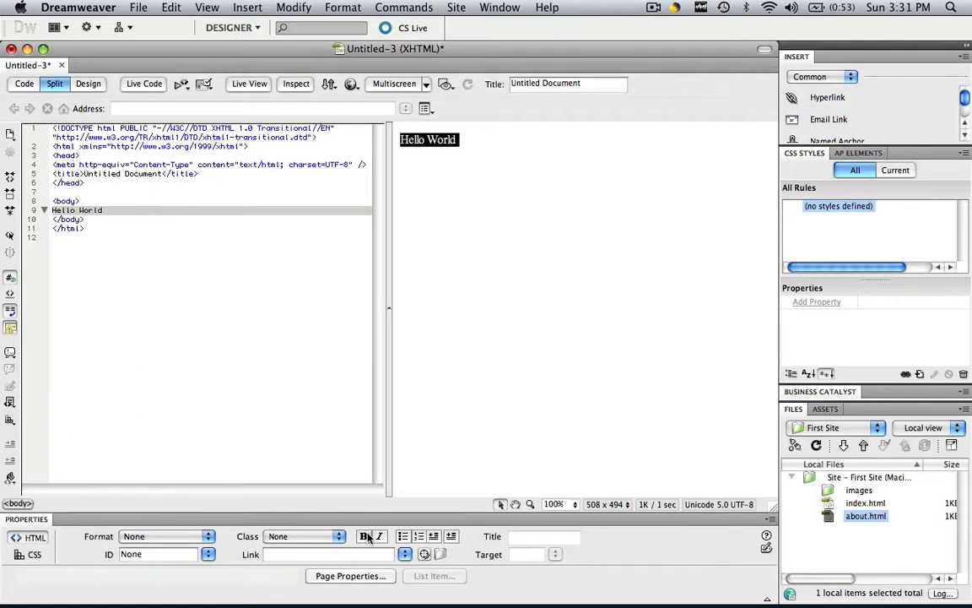
Toggle italic styling on the selected Hello World text in the Properties panel.
{"action": "left_click", "coordinate": [381, 537]}
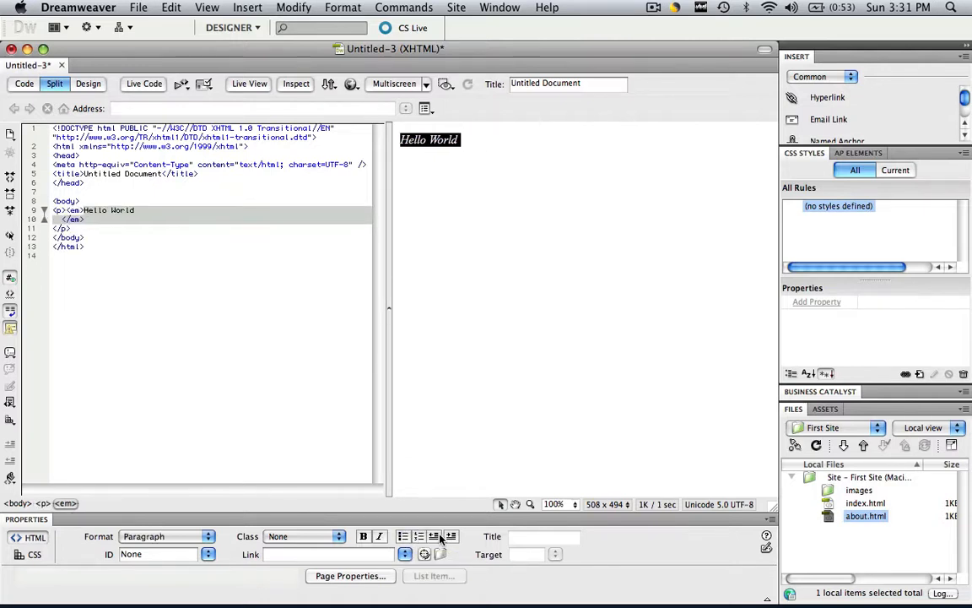
{"action": "left_click", "coordinate": [449, 537]}
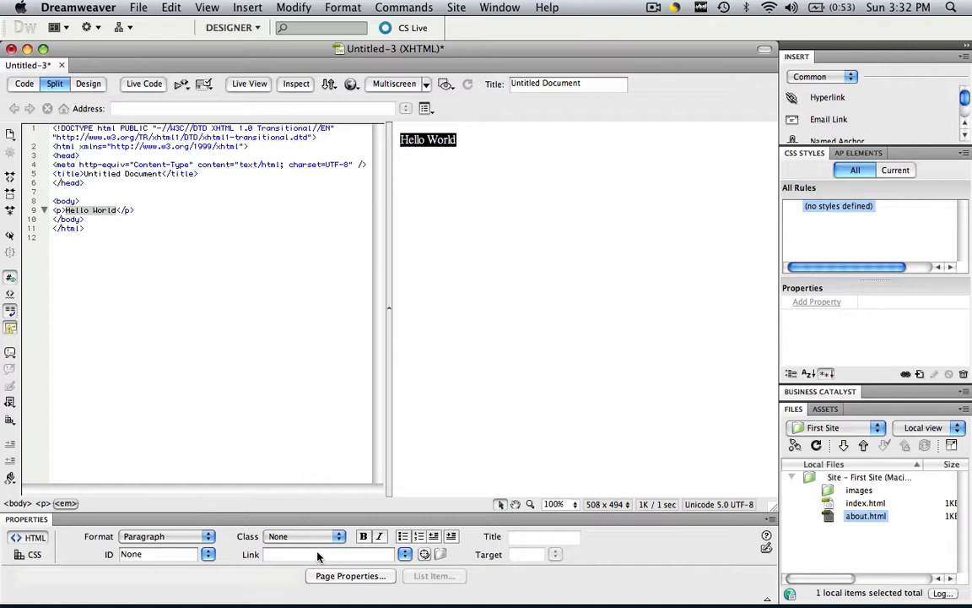
{"action": "mouse_move", "coordinate": [880, 557]}
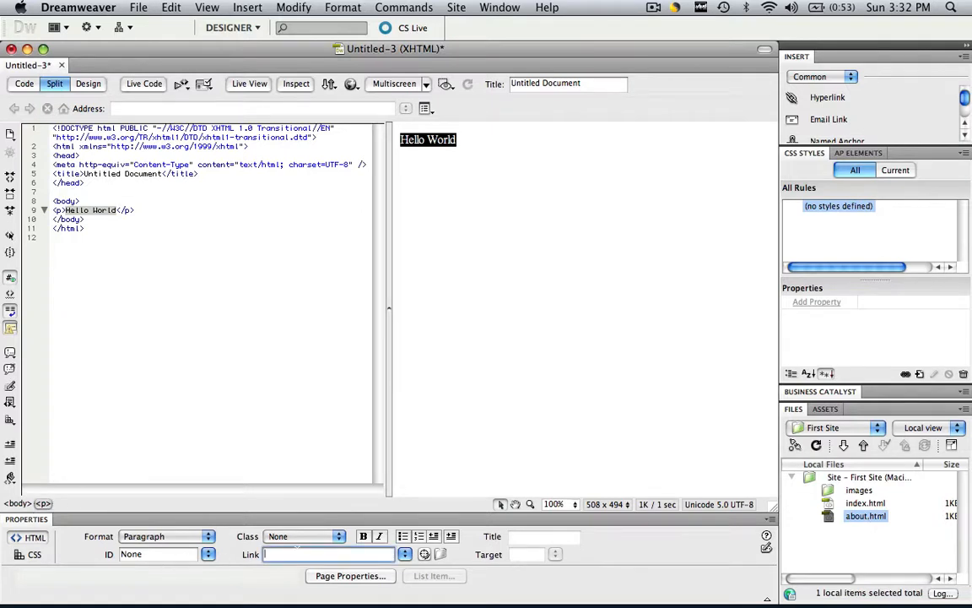
Make Hello World a hyperlink to about.html via the Link field.
{"action": "type", "text": "abo"}
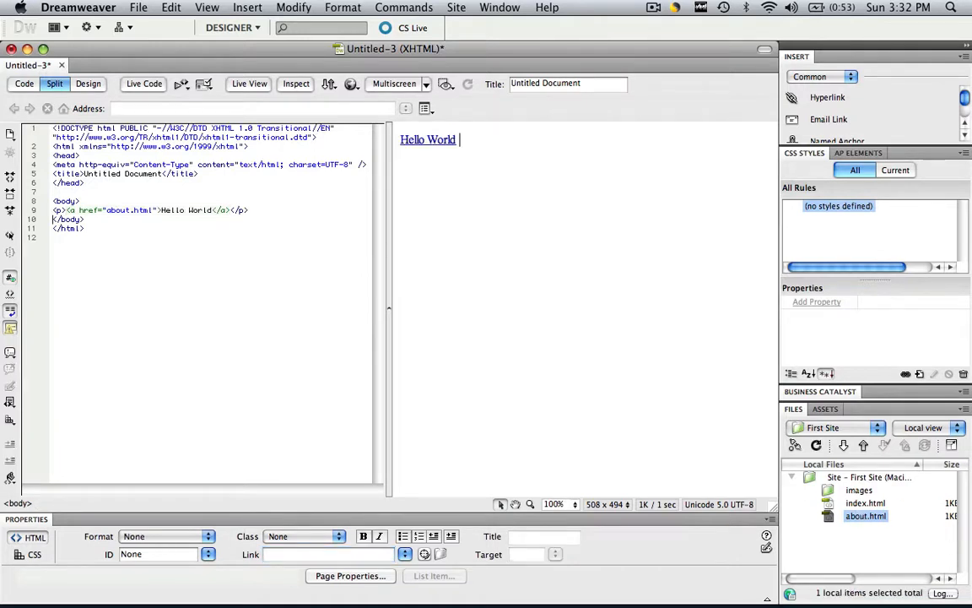
{"action": "left_click", "coordinate": [429, 139]}
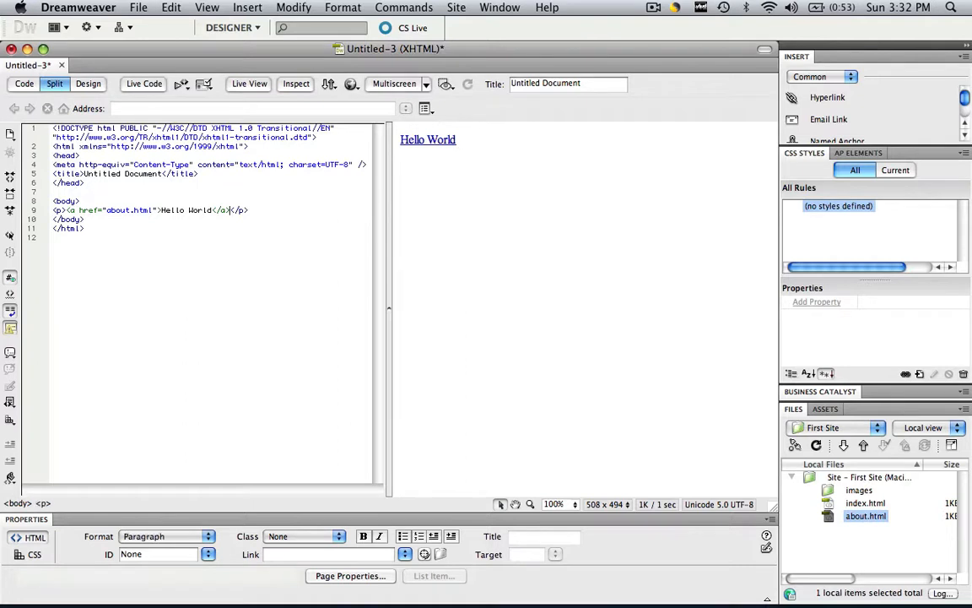
Begin replacing Hello World's link with an external address starting 'http'.
{"action": "left_click", "coordinate": [429, 138]}
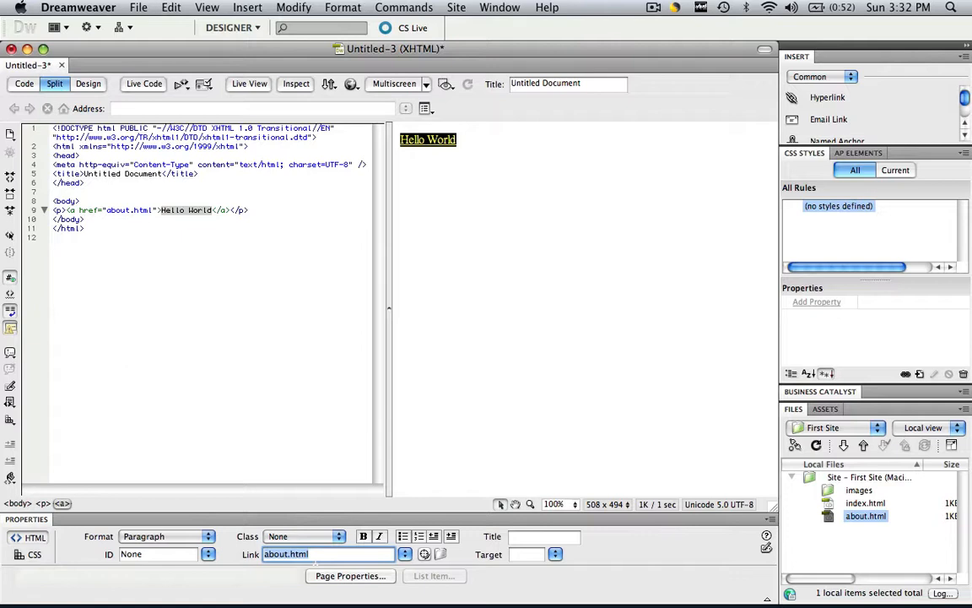
{"action": "type", "text": "http"}
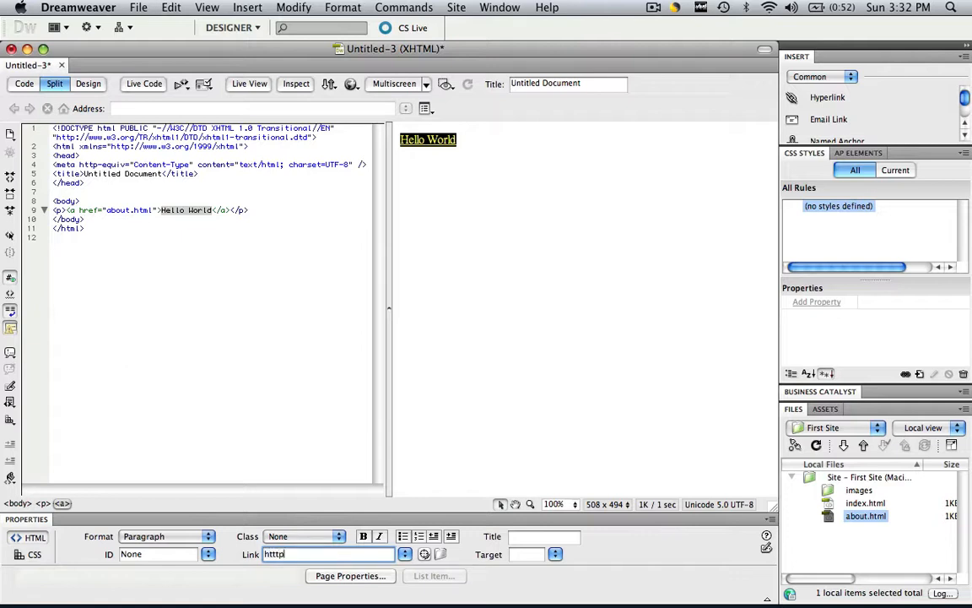
{"action": "key", "text": "Backspace"}
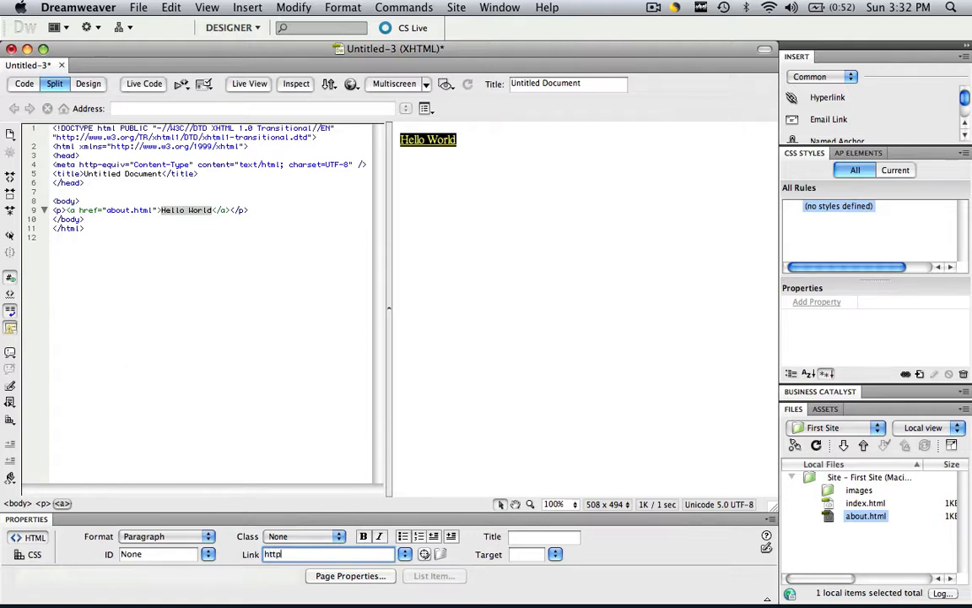